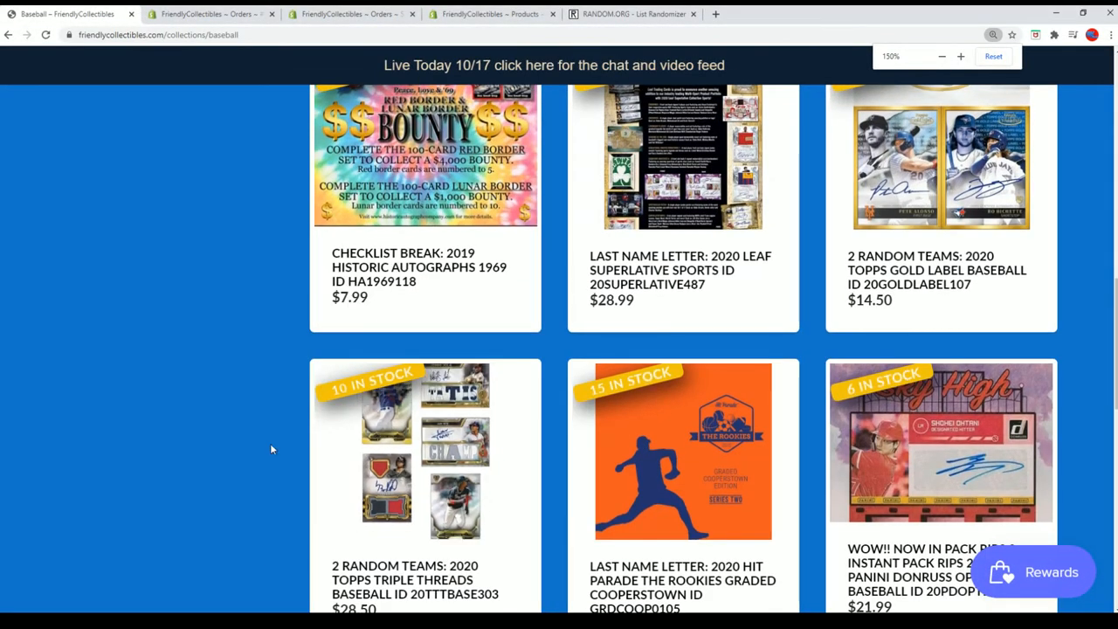
- Scroll the Baseball collection to the sold-out 9 Spot Filler listing, ID 20BOWCHRHOB140, $7.65
scroll("down", 3)
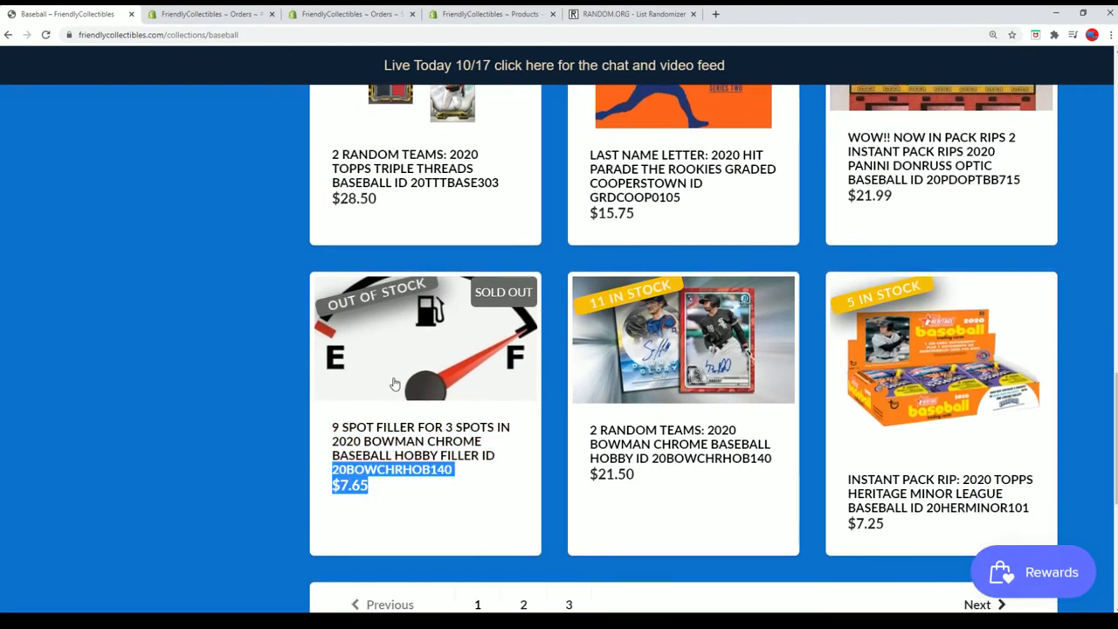
mouse_move(397, 502)
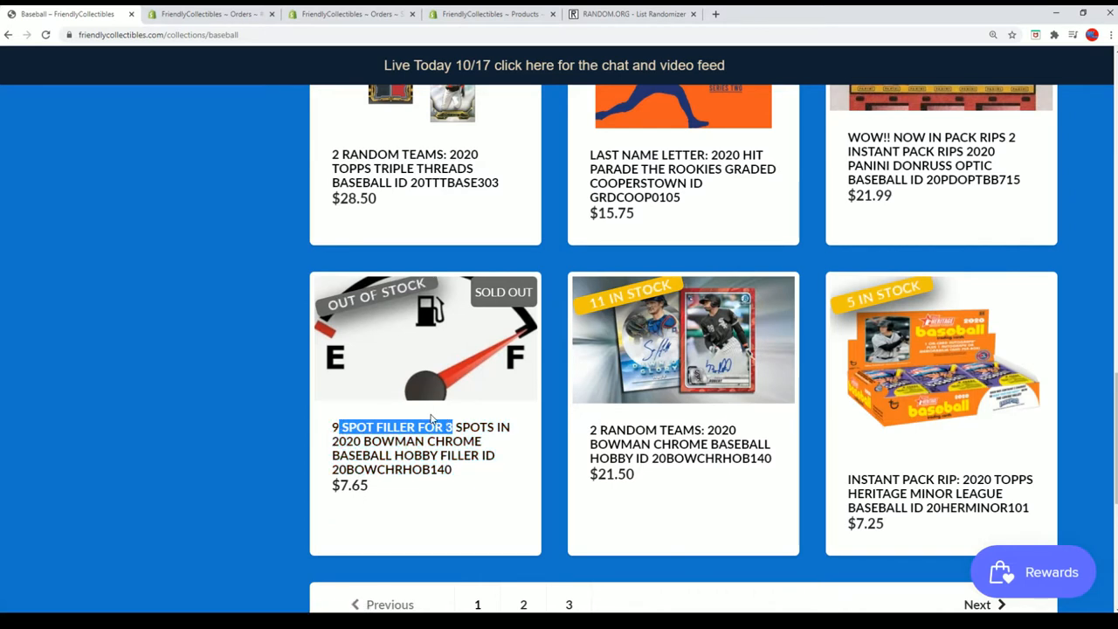
mouse_move(419, 426)
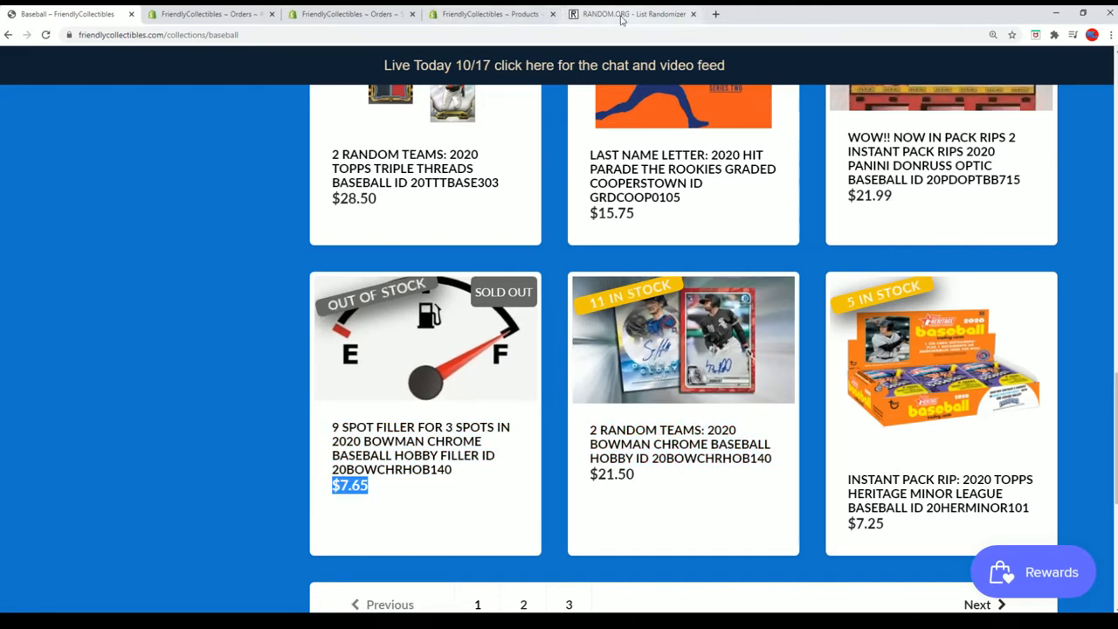
- Paste the nine entrant names from Notepad into the list box and randomize them once
left_click(629, 14)
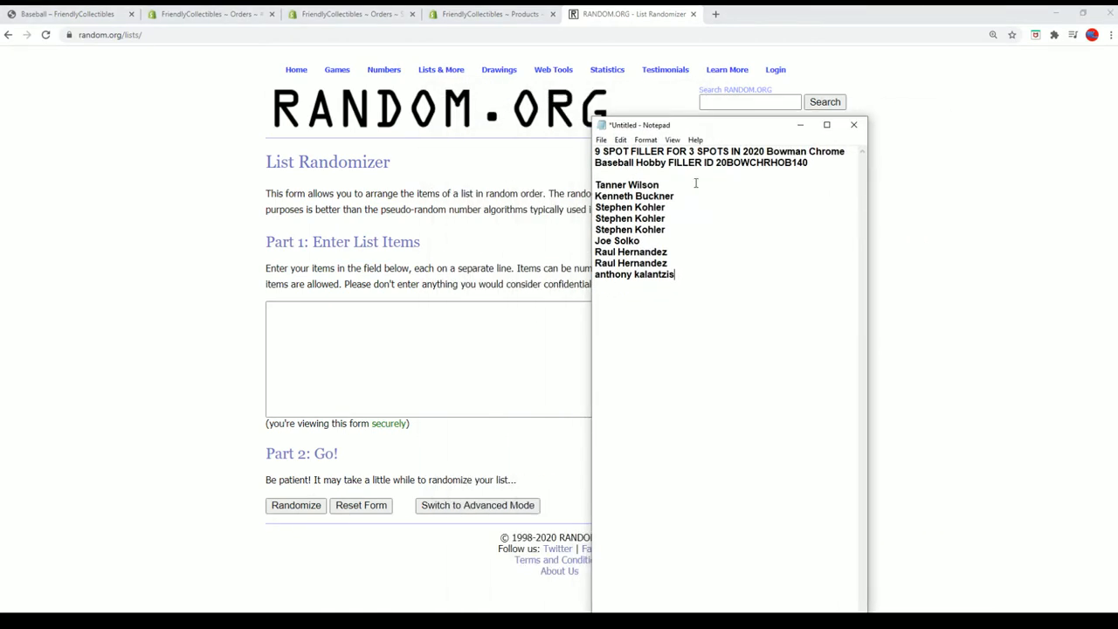
left_click_drag(605, 240, 673, 273)
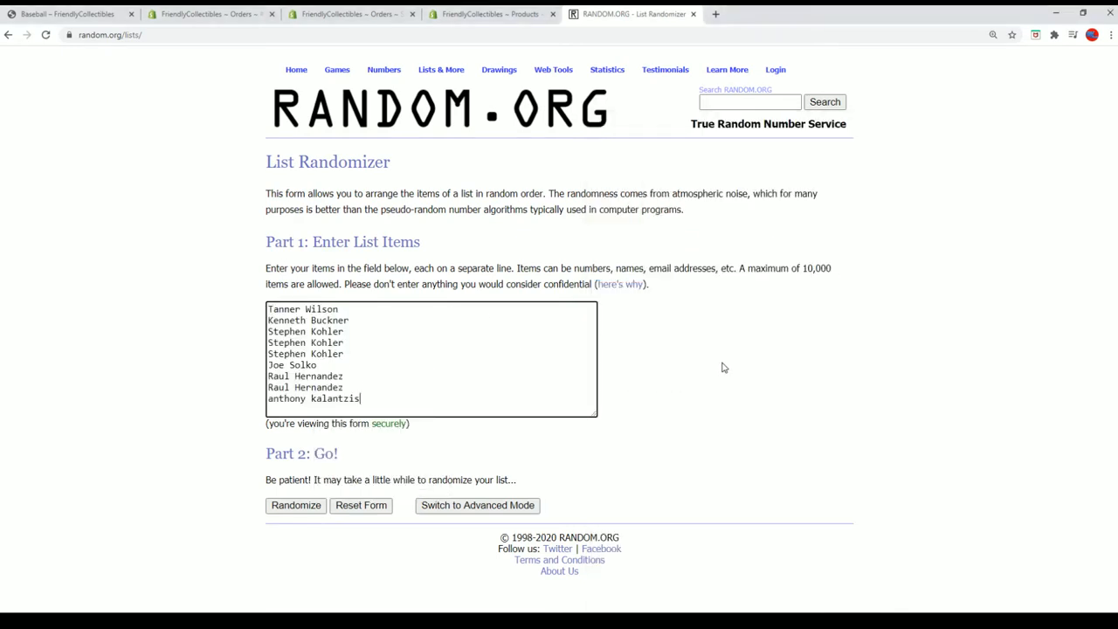
left_click(295, 505)
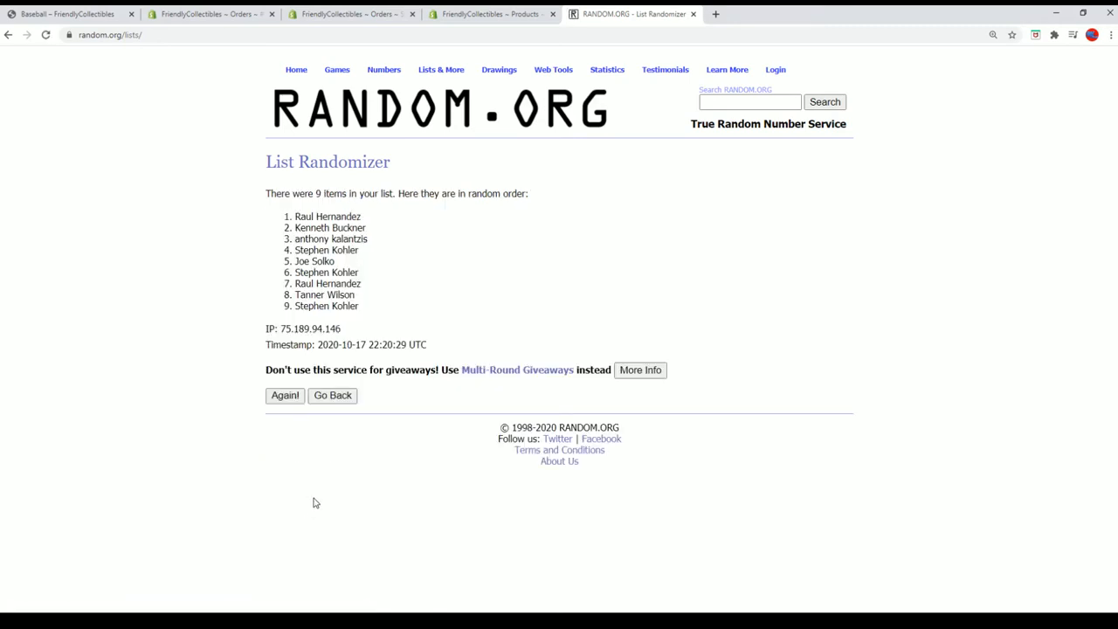
- Reshuffle the nine names with Again! until the list has been randomized seven times
left_click(285, 395)
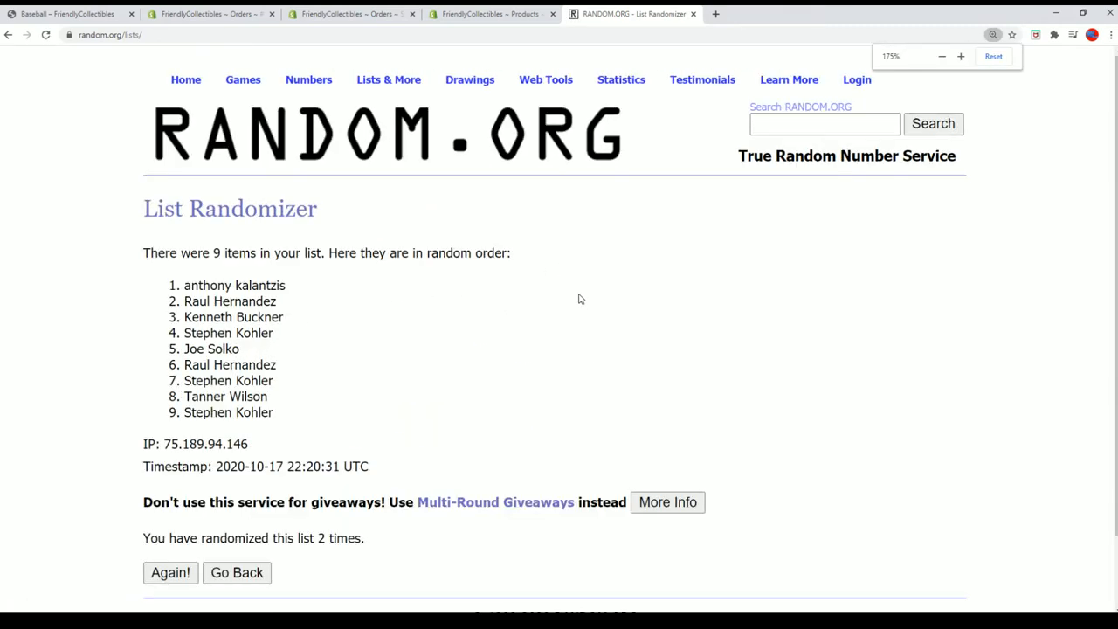
left_click(170, 572)
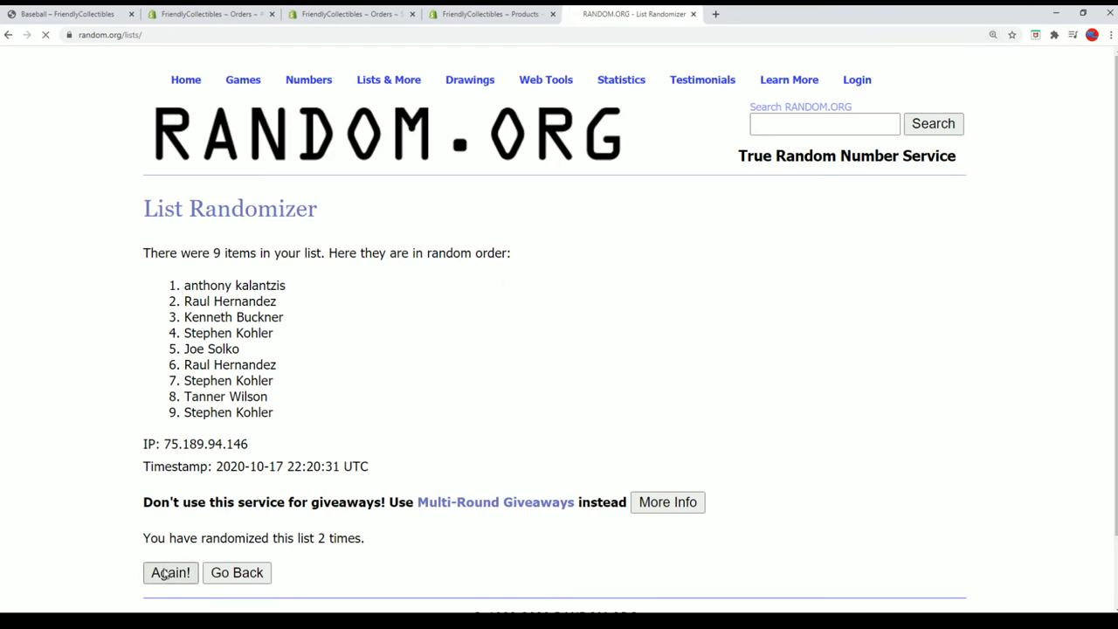
left_click(171, 572)
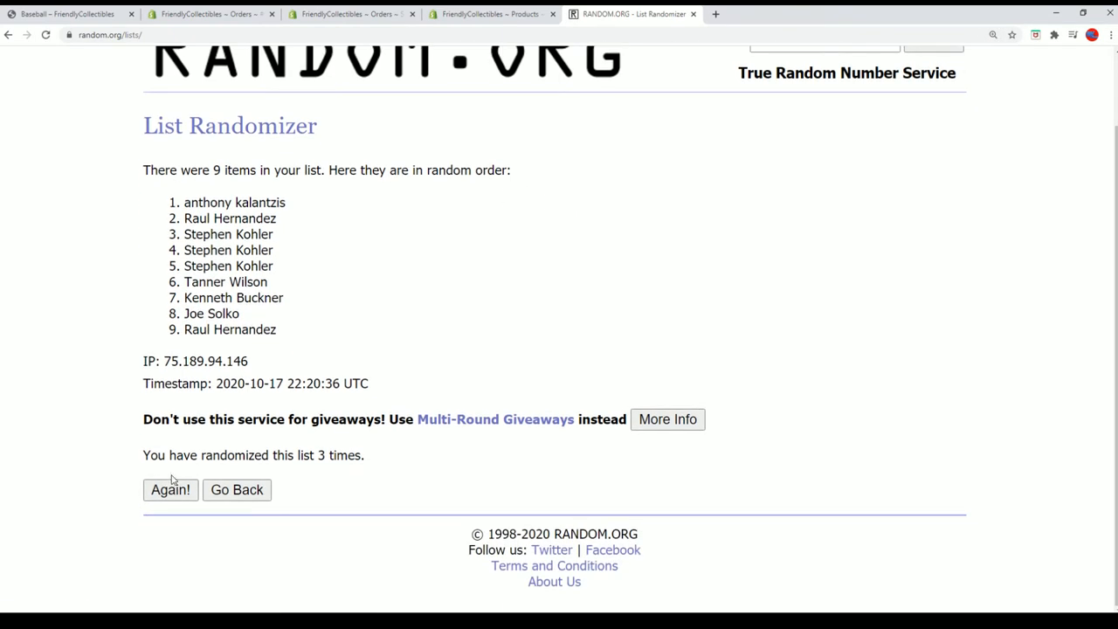
left_click(170, 489)
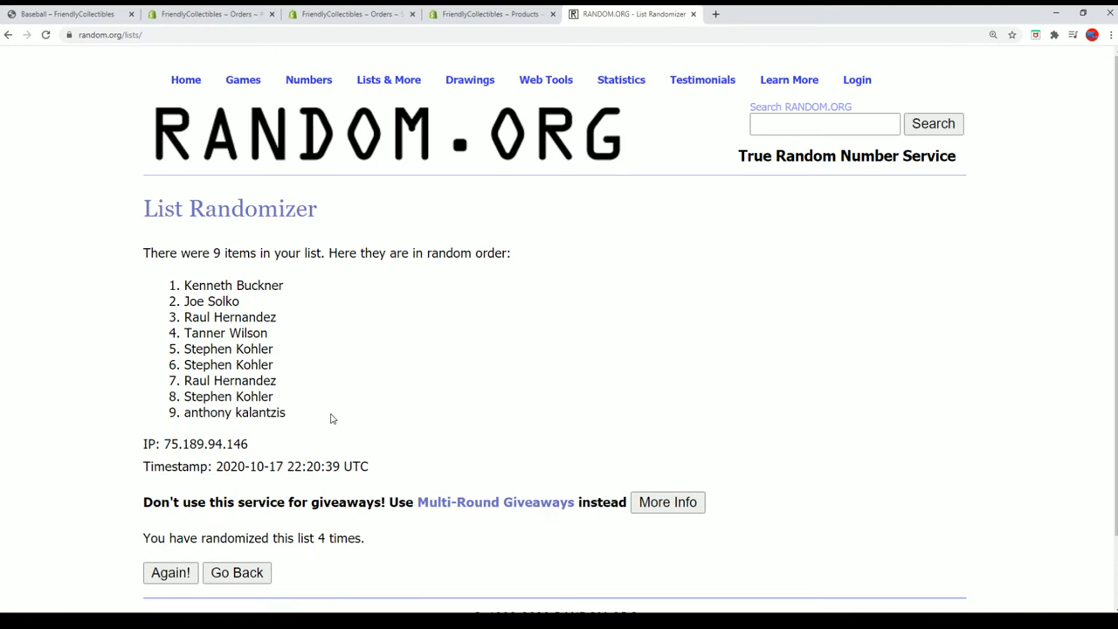
scroll("down", 3)
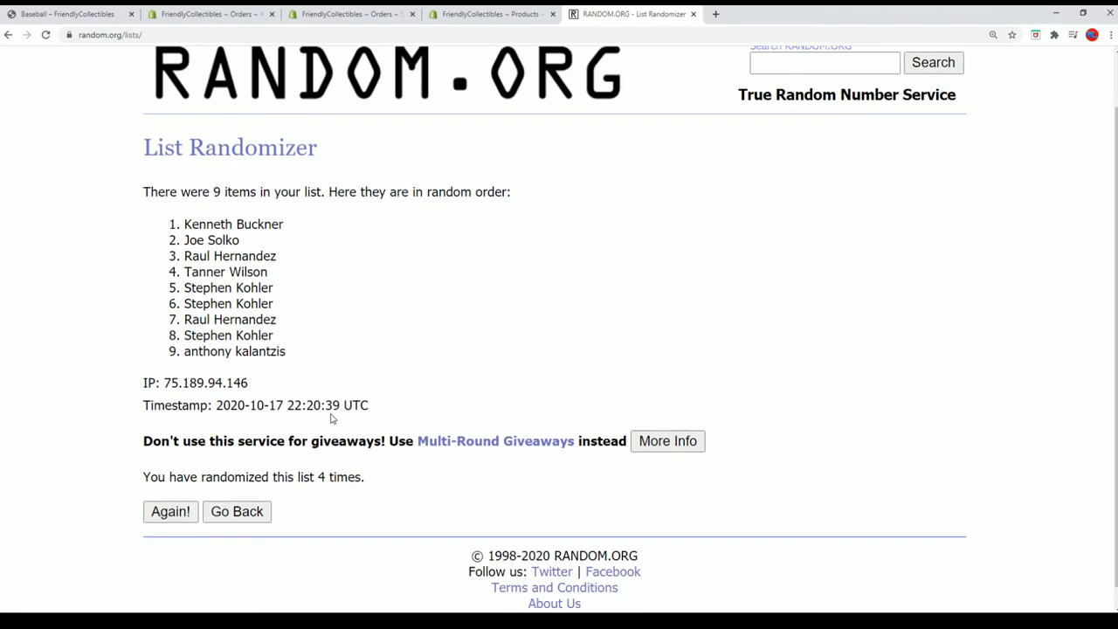
left_click(171, 511)
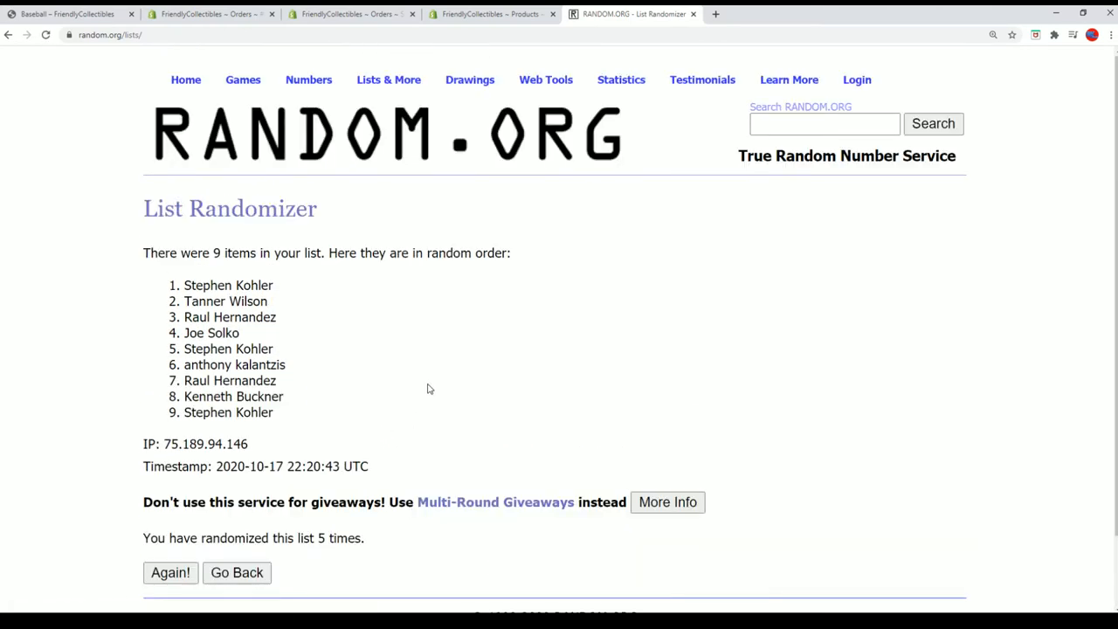
scroll("down", 3)
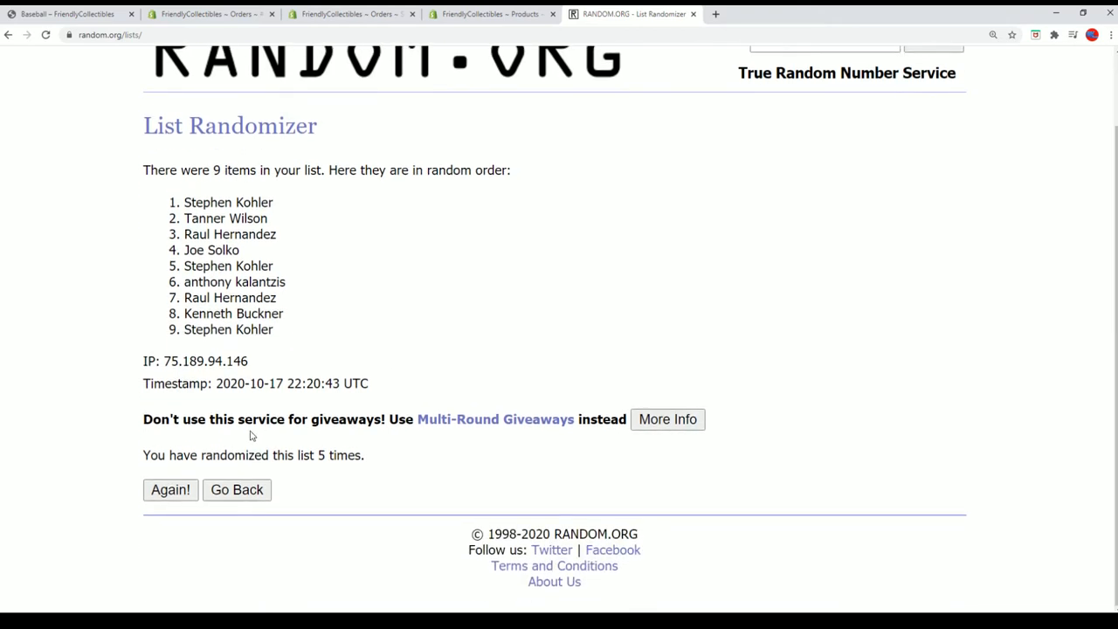
left_click(170, 489)
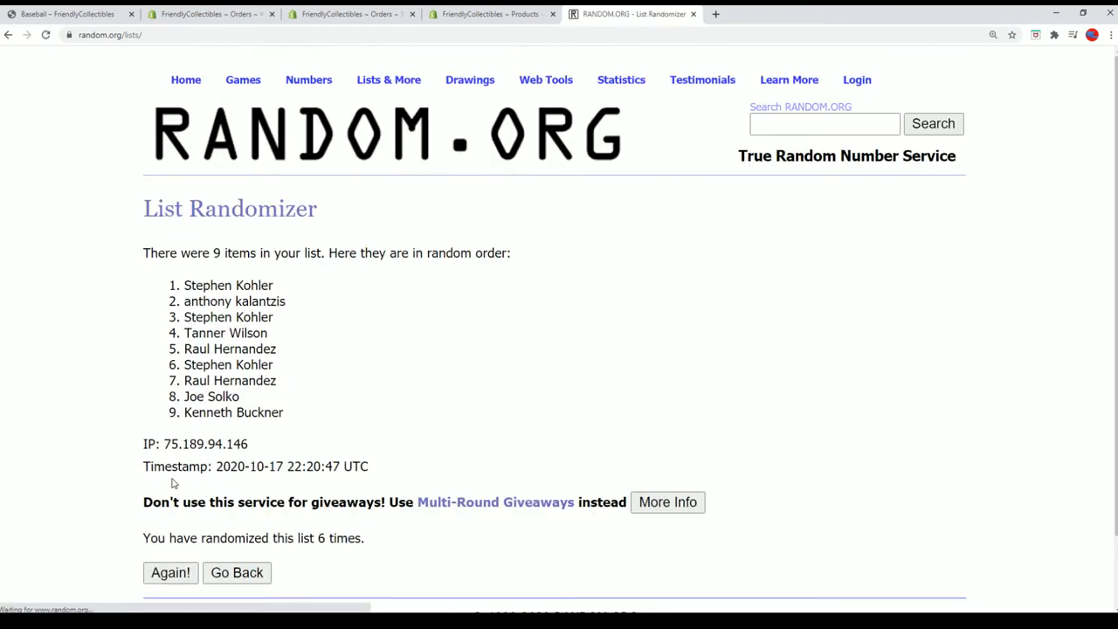
mouse_move(356, 361)
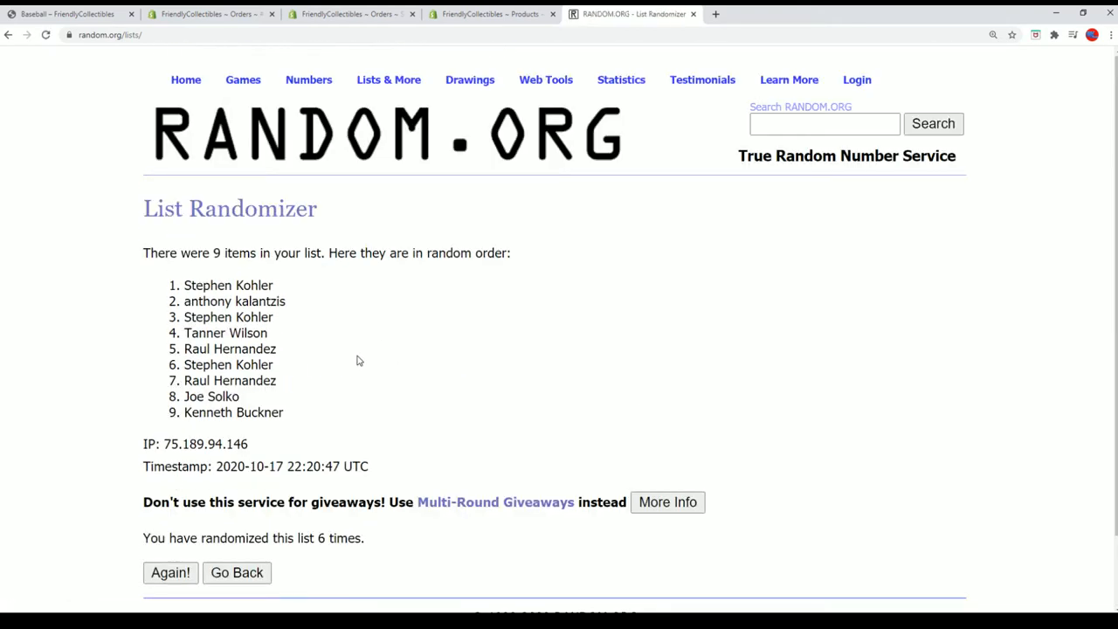
left_click(170, 572)
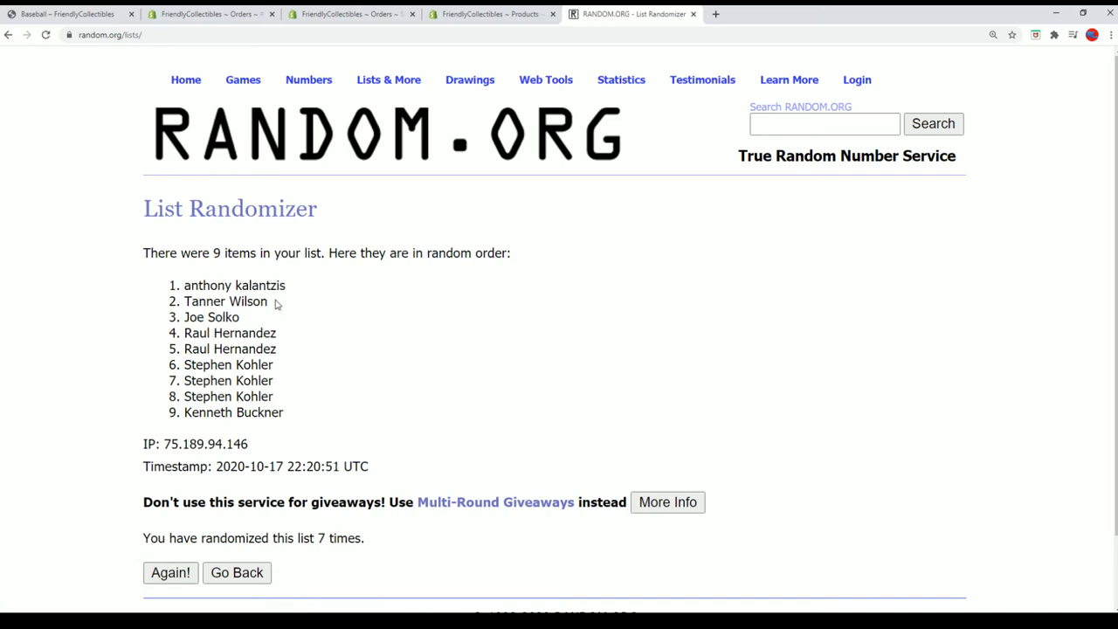
left_click_drag(185, 301, 241, 317)
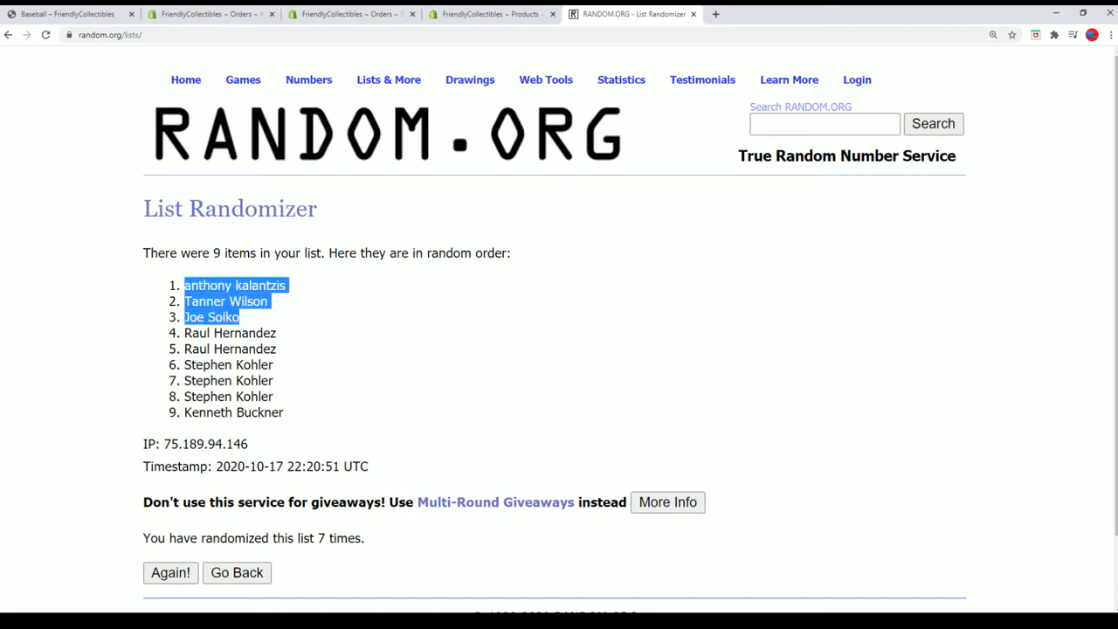
mouse_move(293, 346)
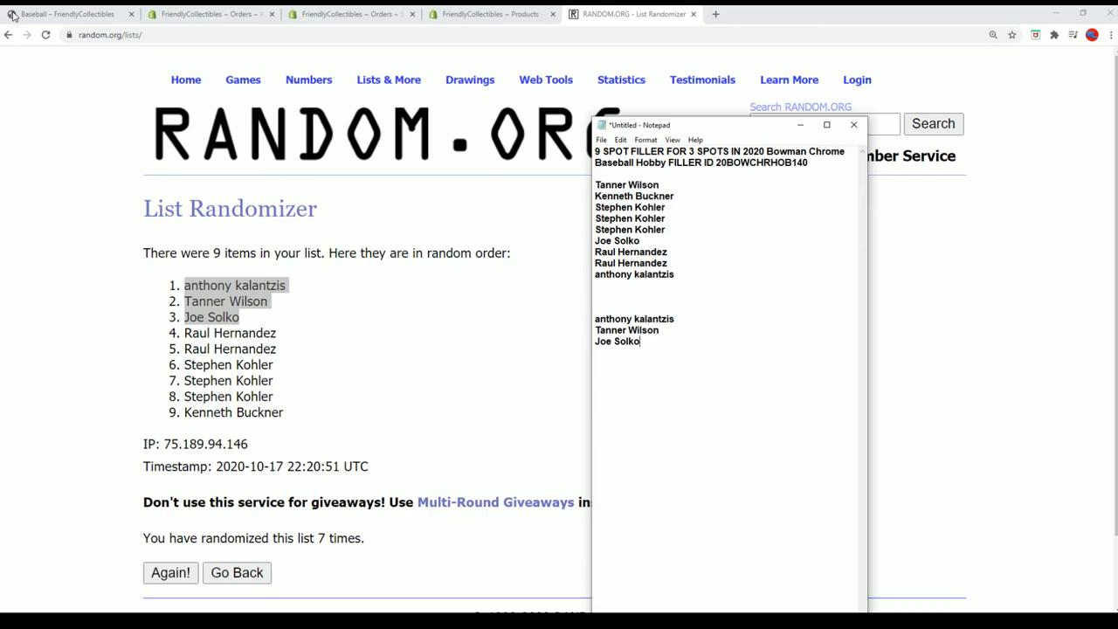
- Return to Friendly Collectibles' 2 Random Teams 2020 Bowman Chrome page and copy its web address
left_click(70, 14)
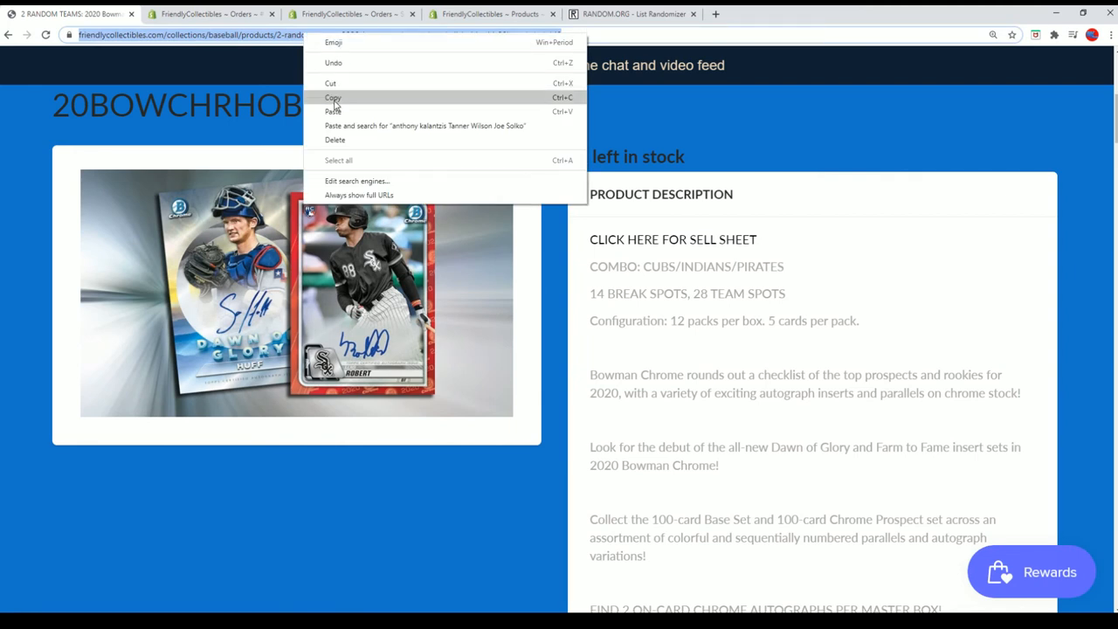
left_click(333, 97)
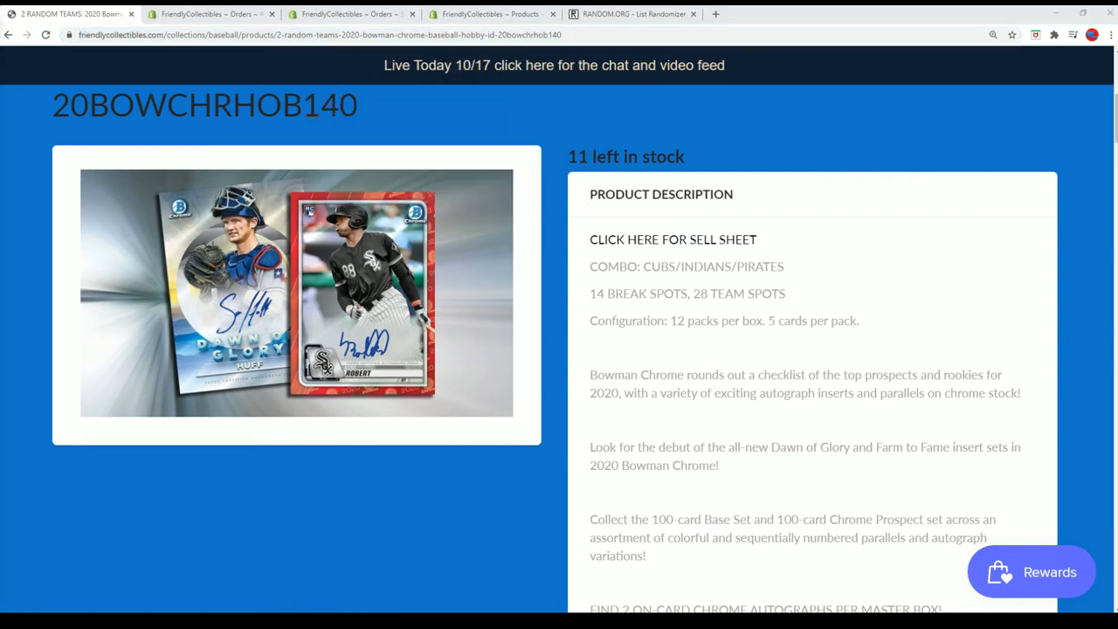